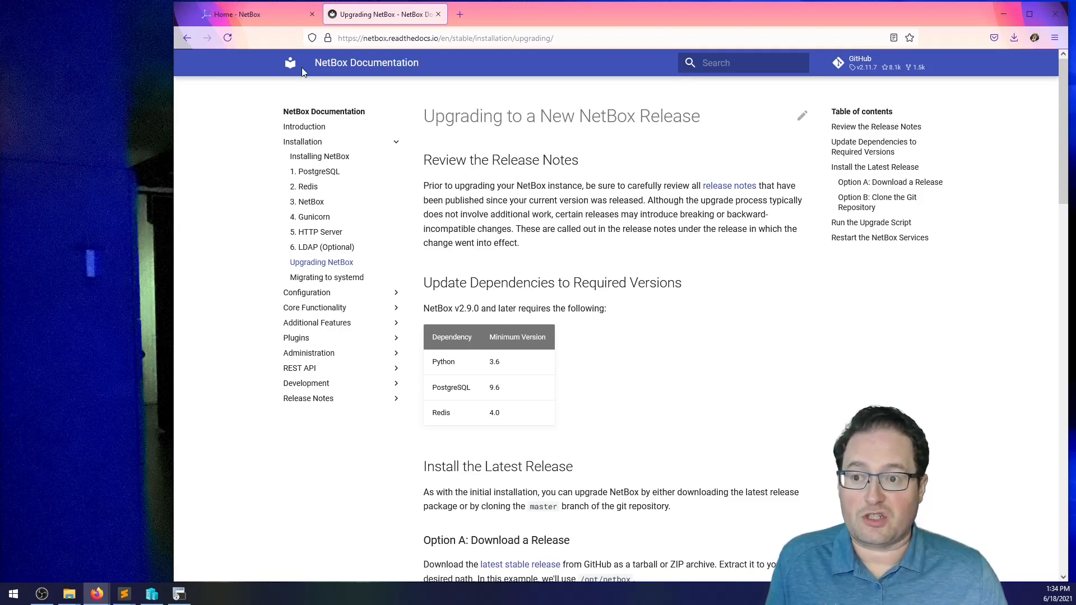
Scroll the upgrade guide to the Option A download commands and highlight the version placeholder
scroll(down, 3)
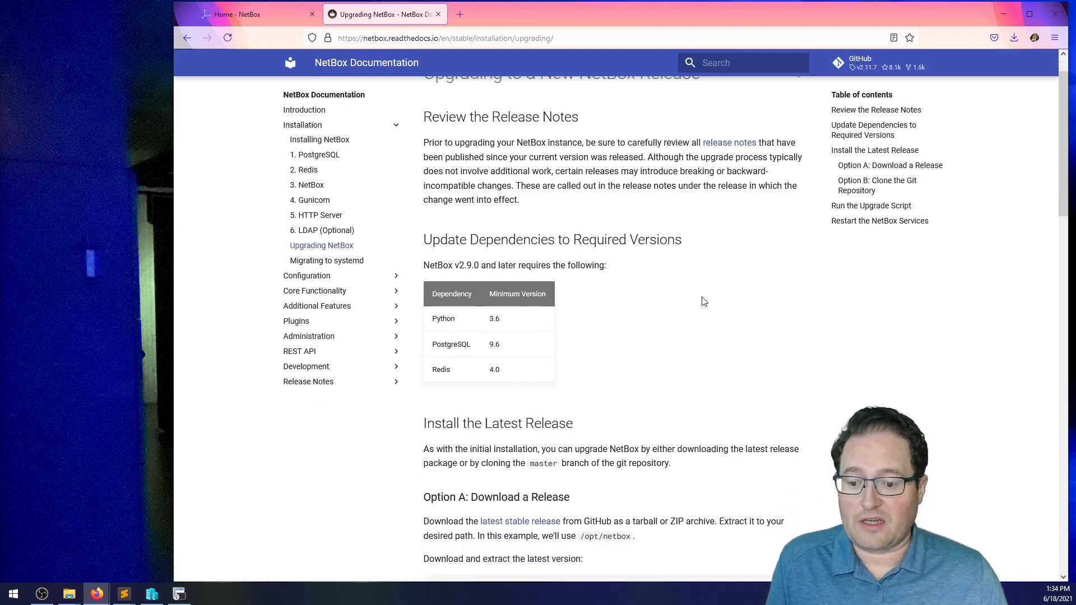
scroll(down, 3)
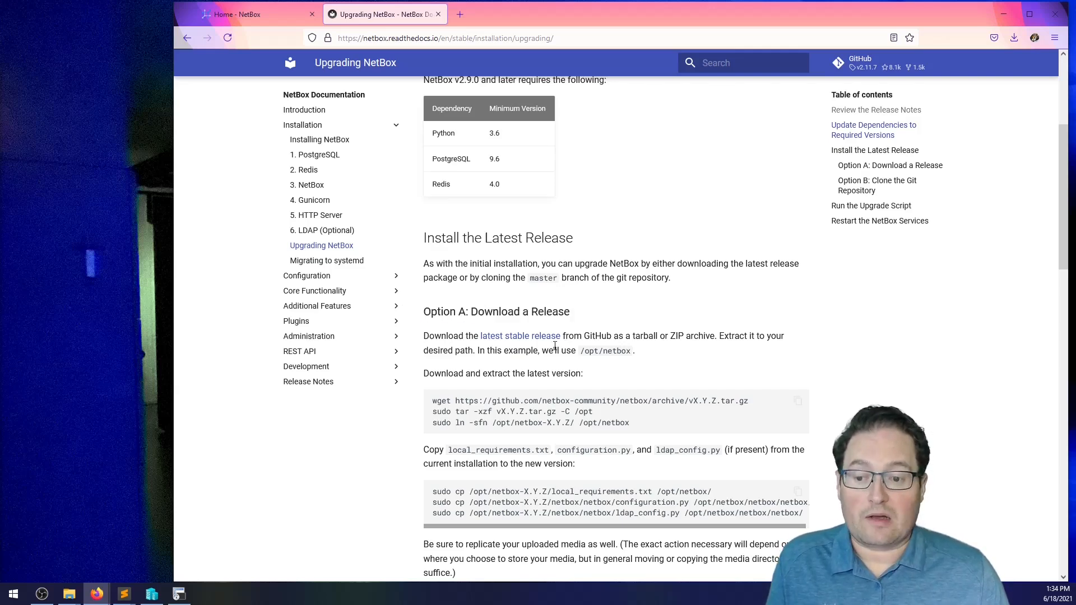
scroll(down, 3)
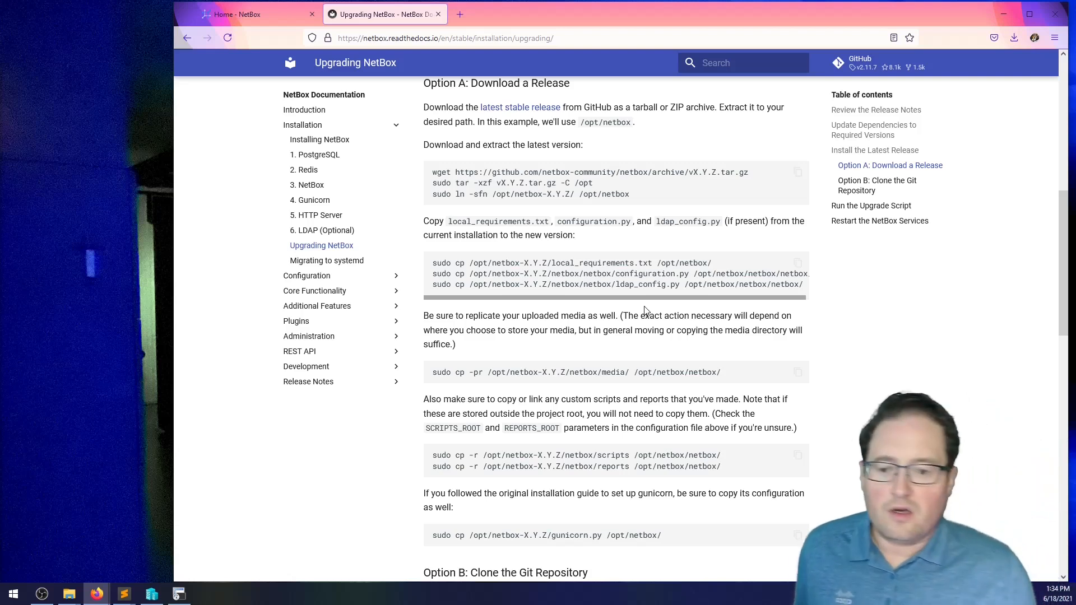
mouse_move(679, 195)
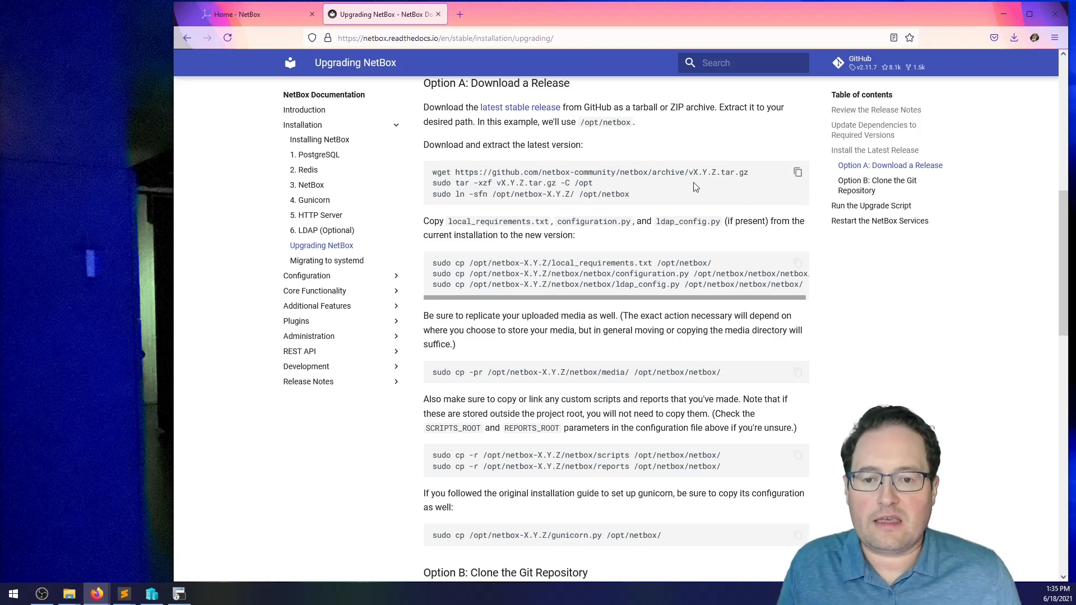
double_click(703, 171)
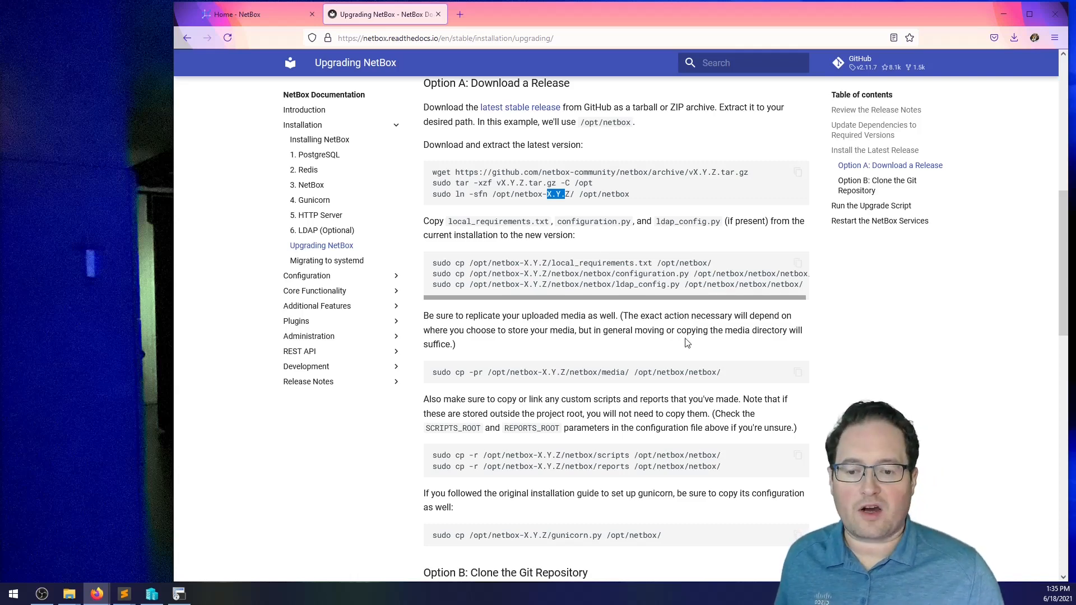
scroll(down, 3)
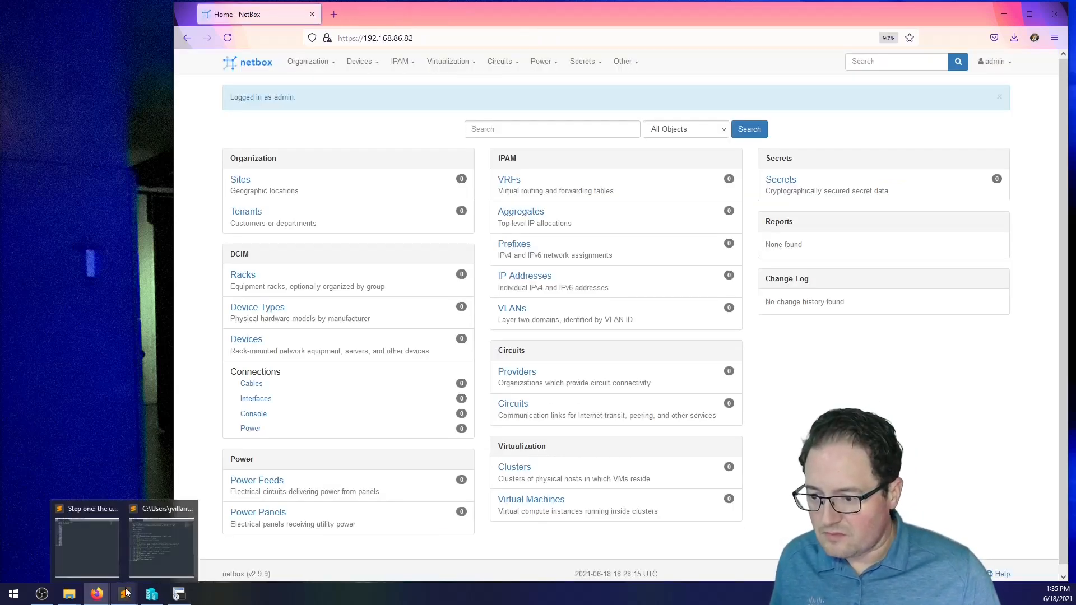
Bring the upgrade-command generator script to the front in Sublime Text
click(161, 539)
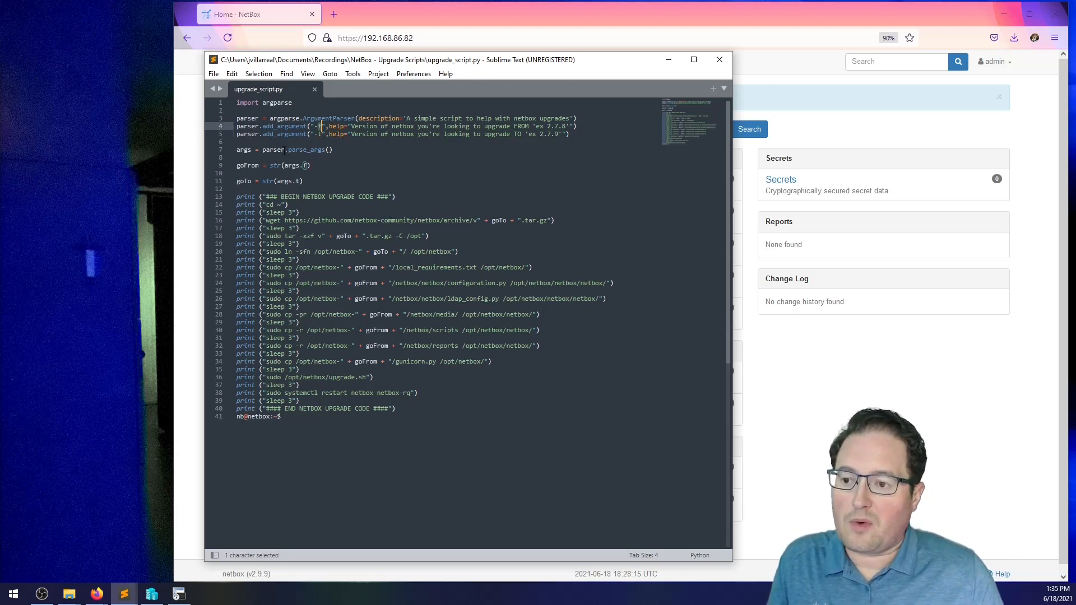
double_click(247, 165)
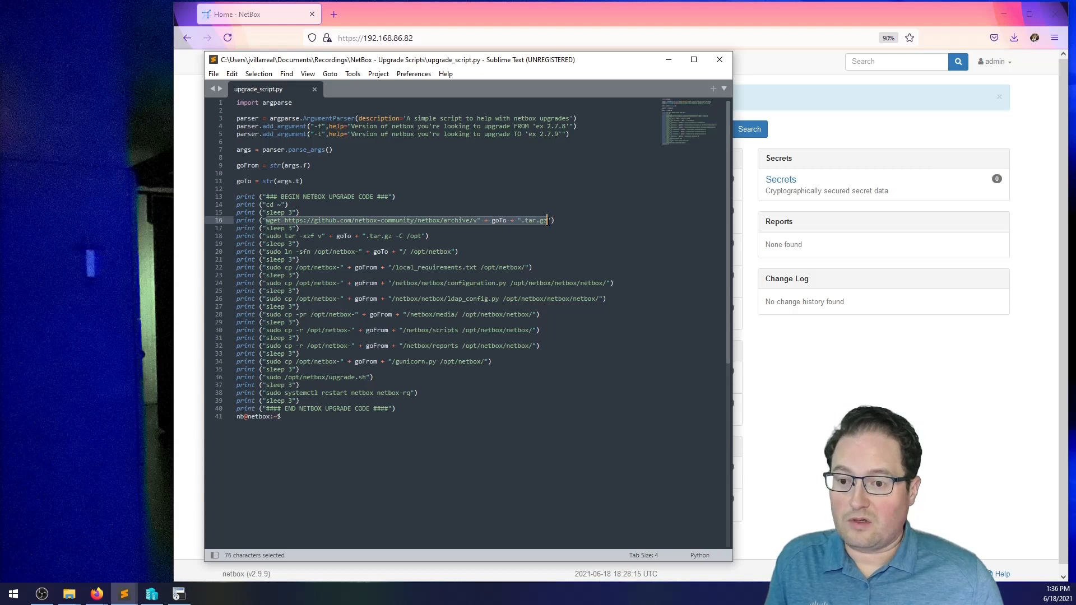
mouse_move(498, 226)
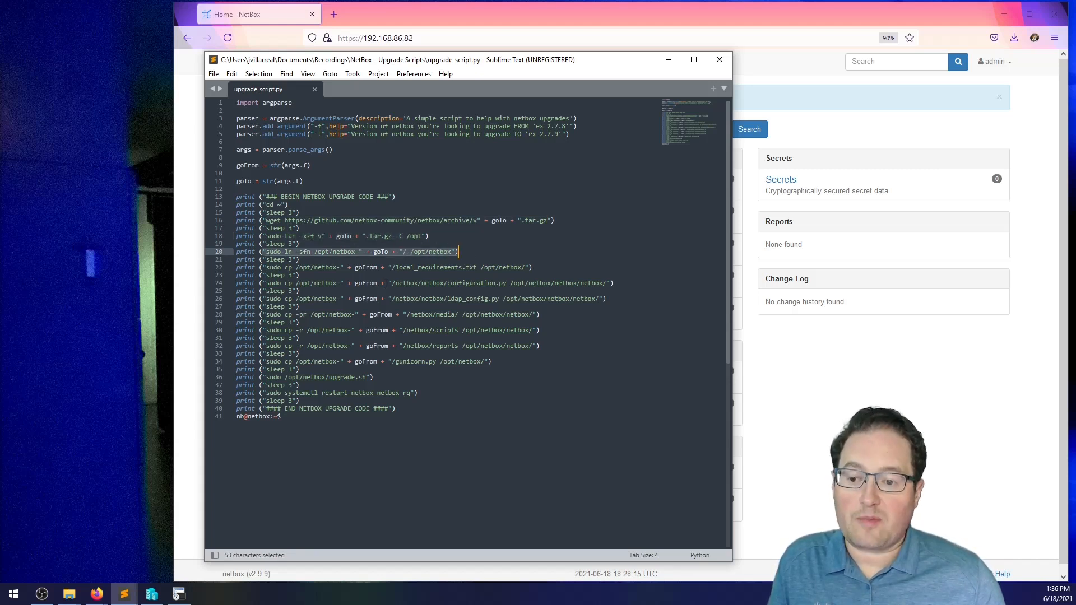
click(371, 266)
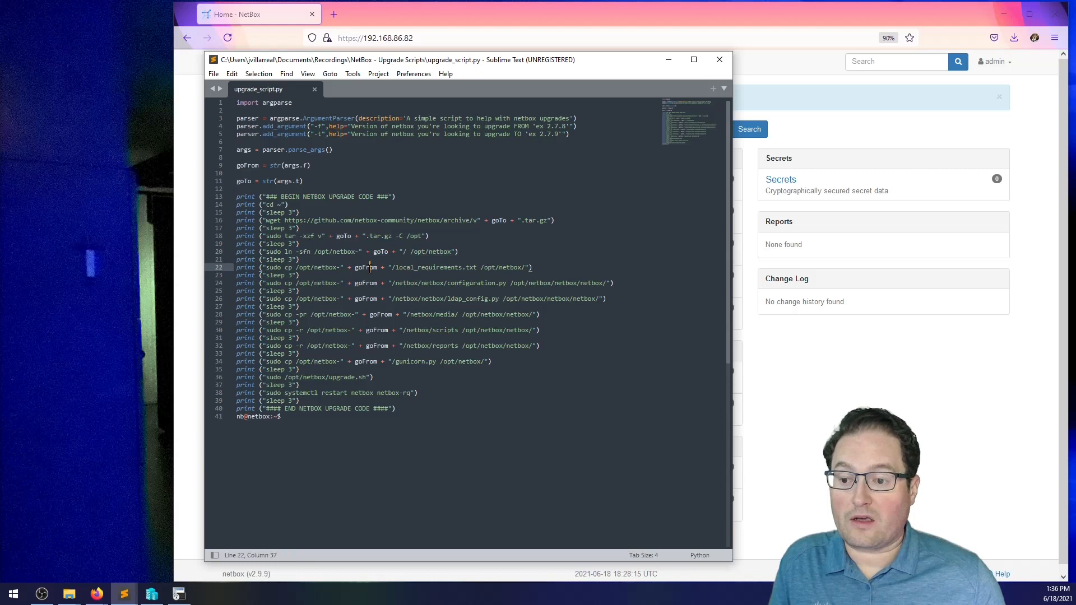
double_click(365, 298)
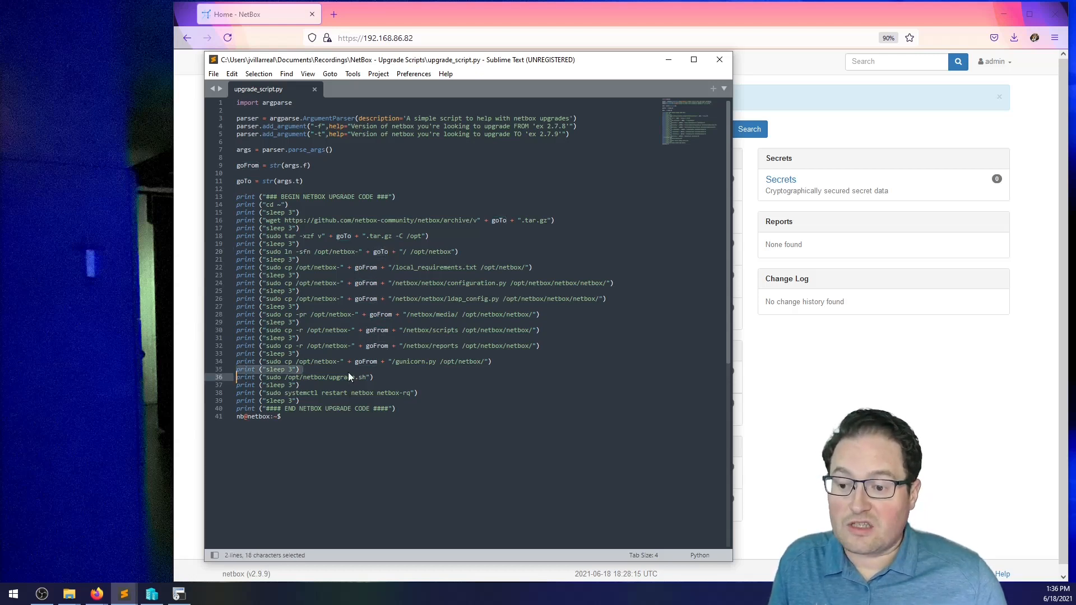
double_click(341, 376)
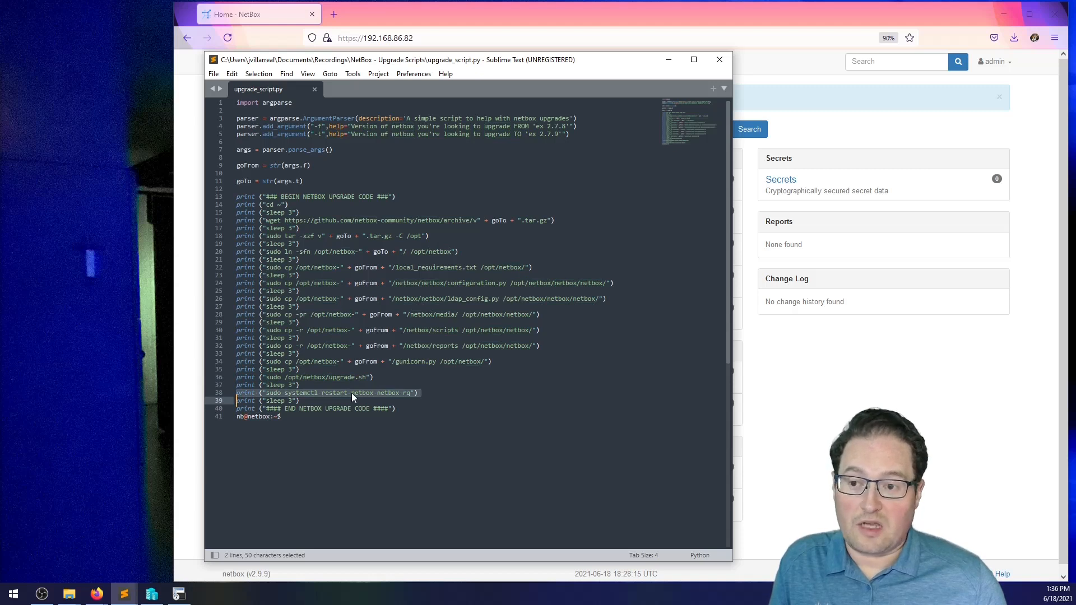
click(300, 401)
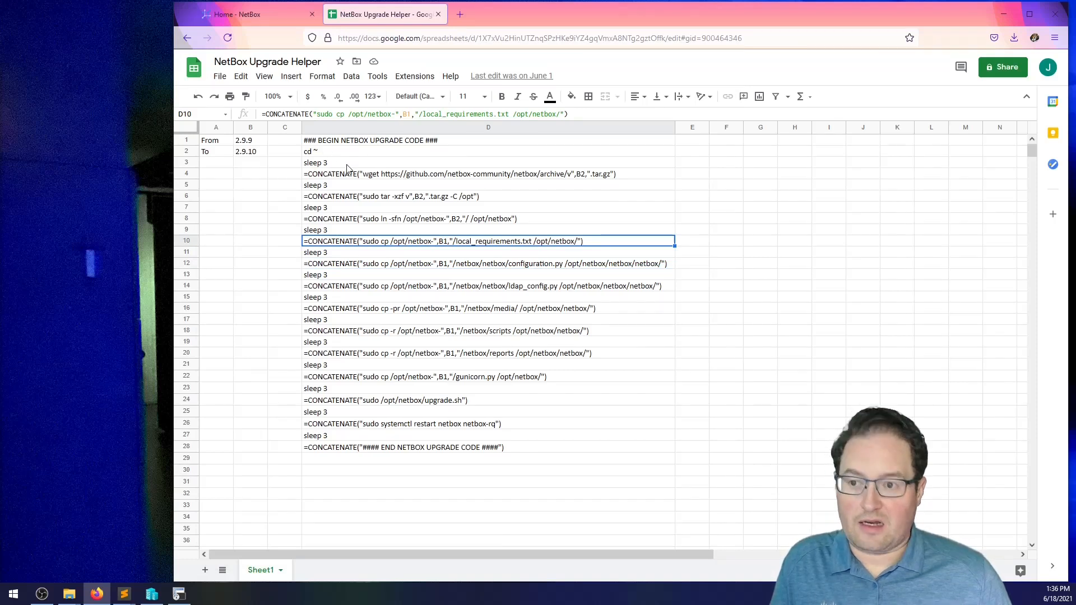
mouse_move(260, 145)
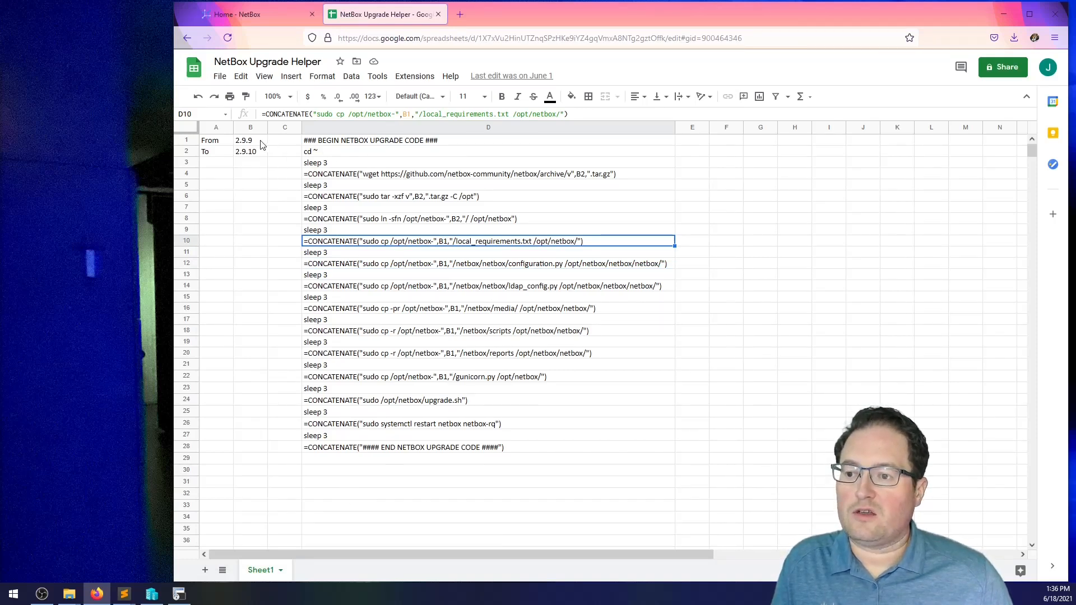
click(243, 140)
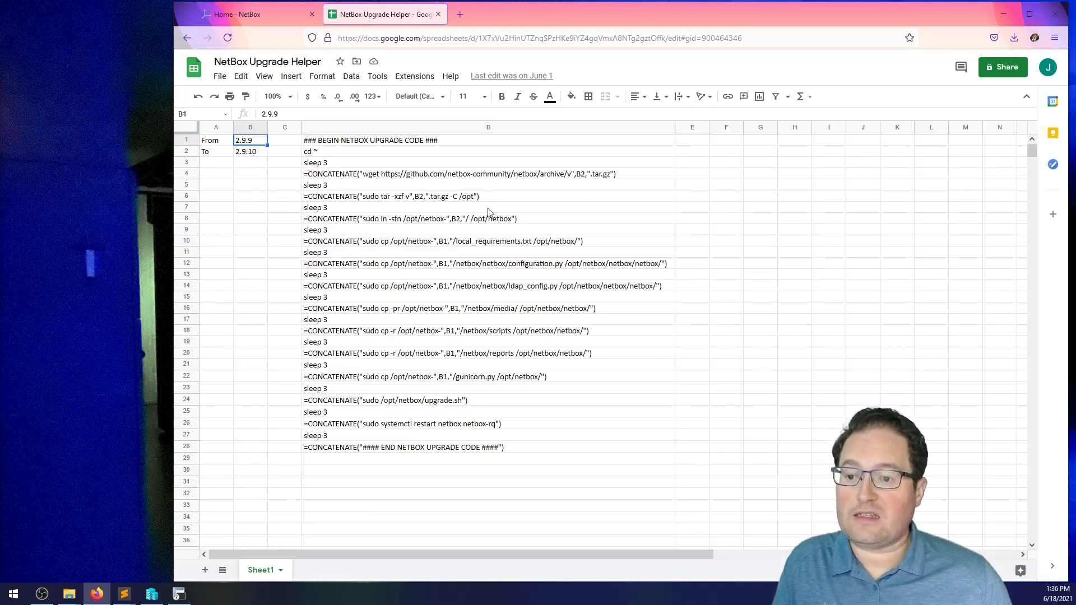
mouse_move(375, 278)
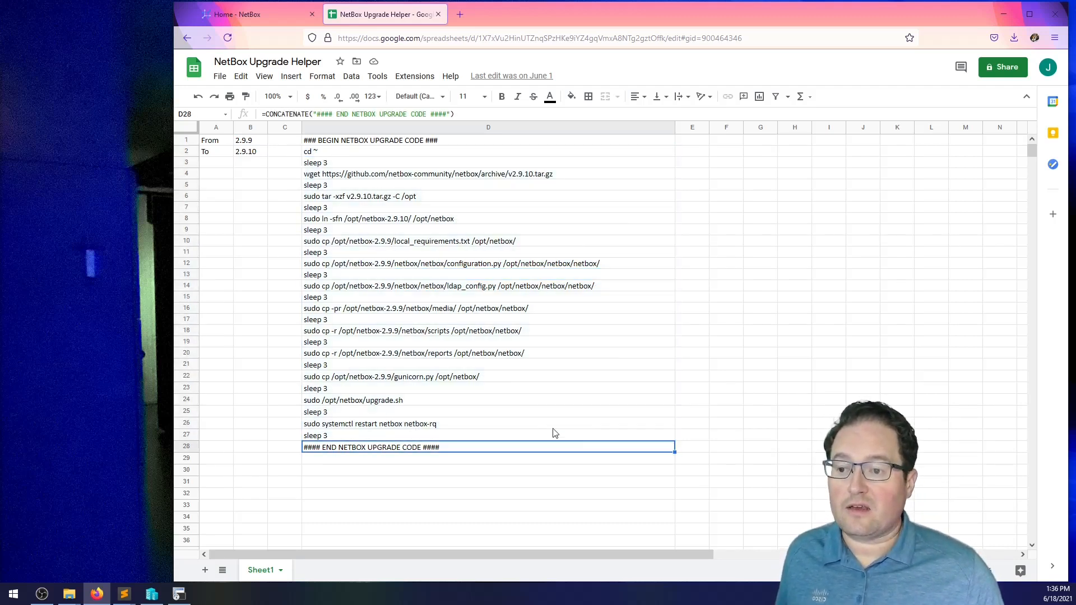
click(315, 207)
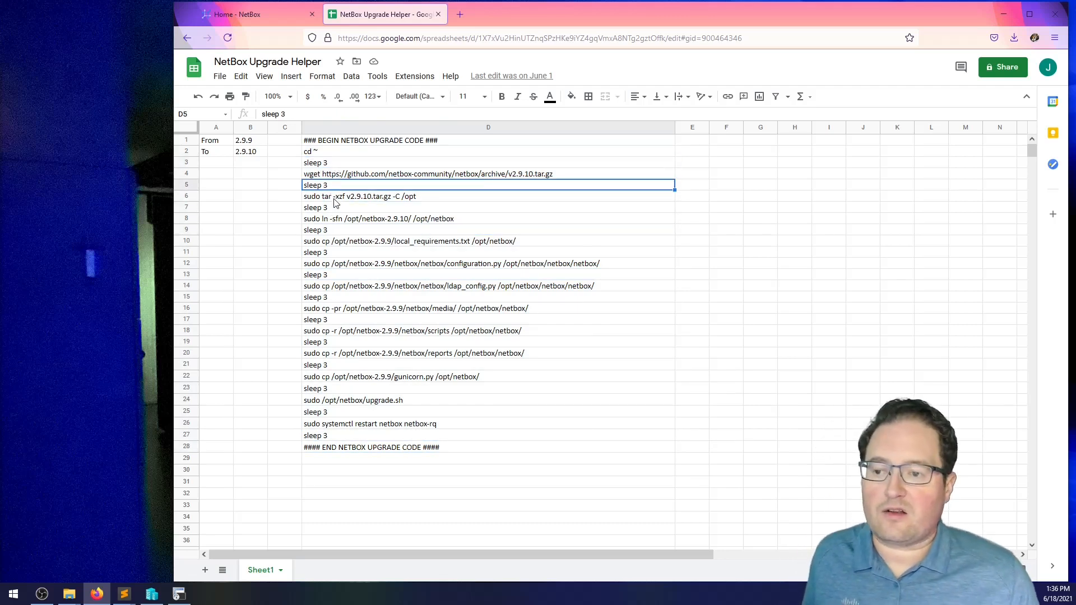
click(316, 229)
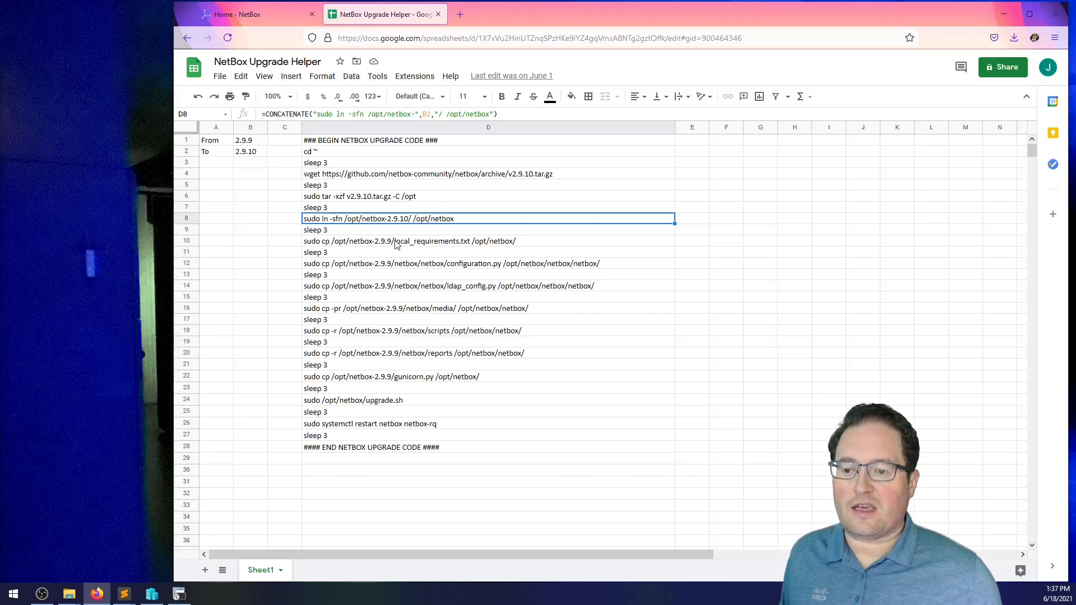
click(487, 263)
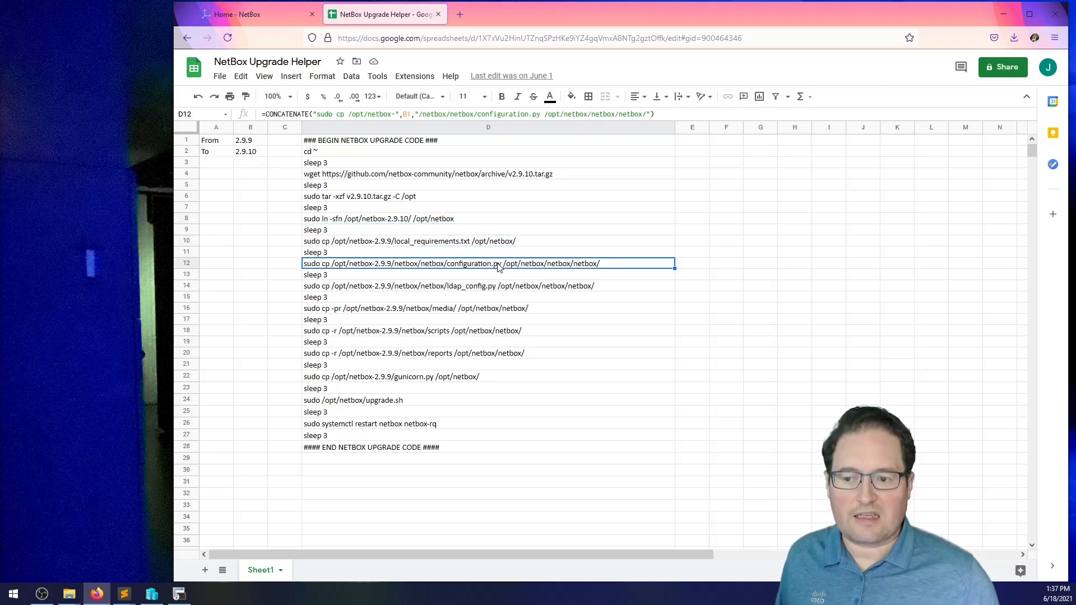
mouse_move(307, 411)
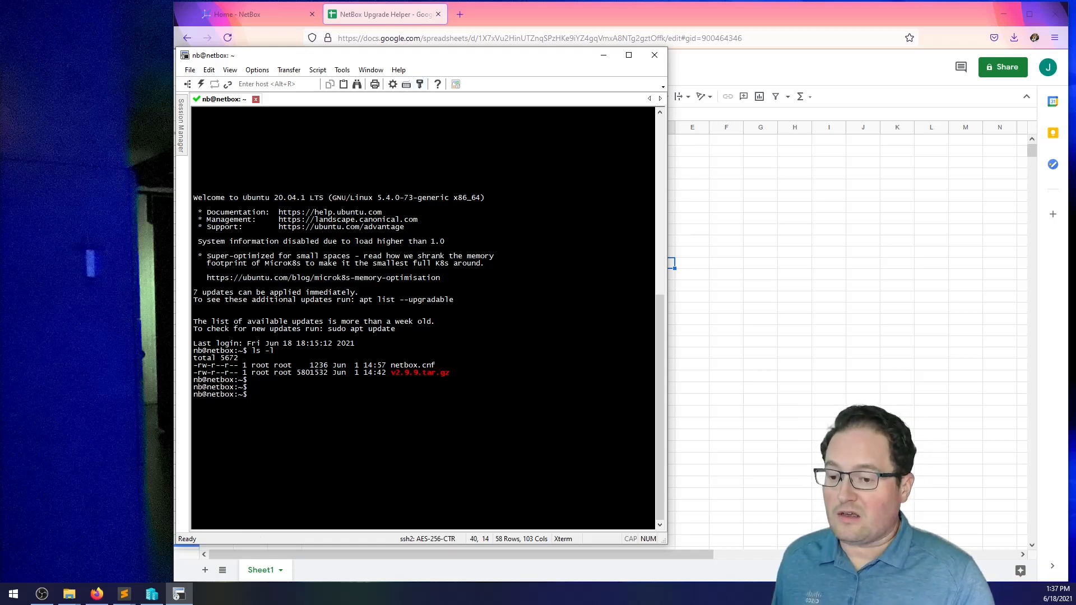
Create upgrade_script.py with sudo nano, paste the generator code, and save it
text(sudo nano)
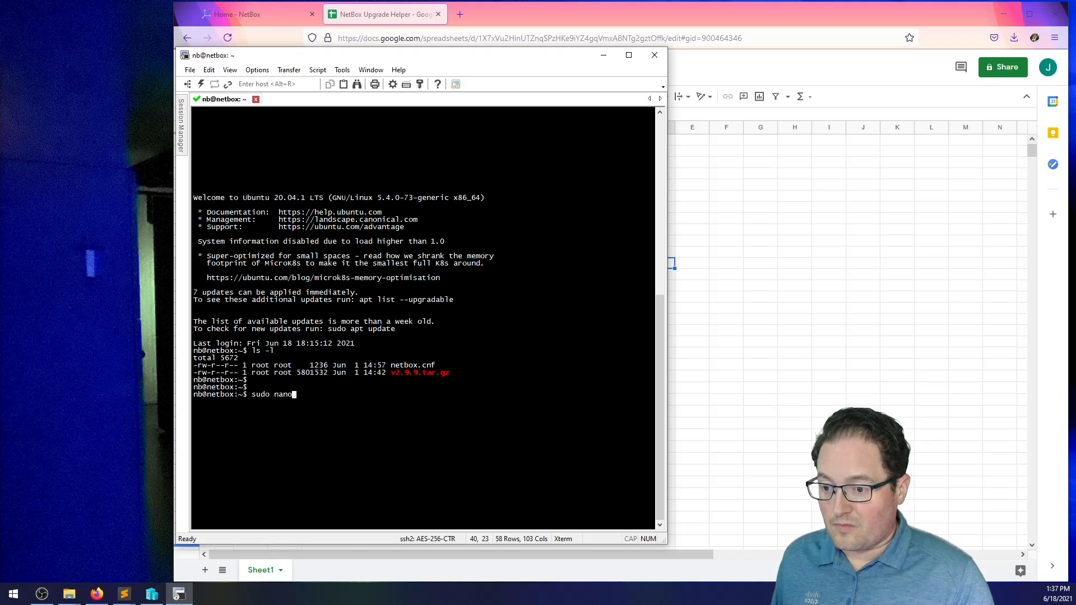
text(upgrade_s)
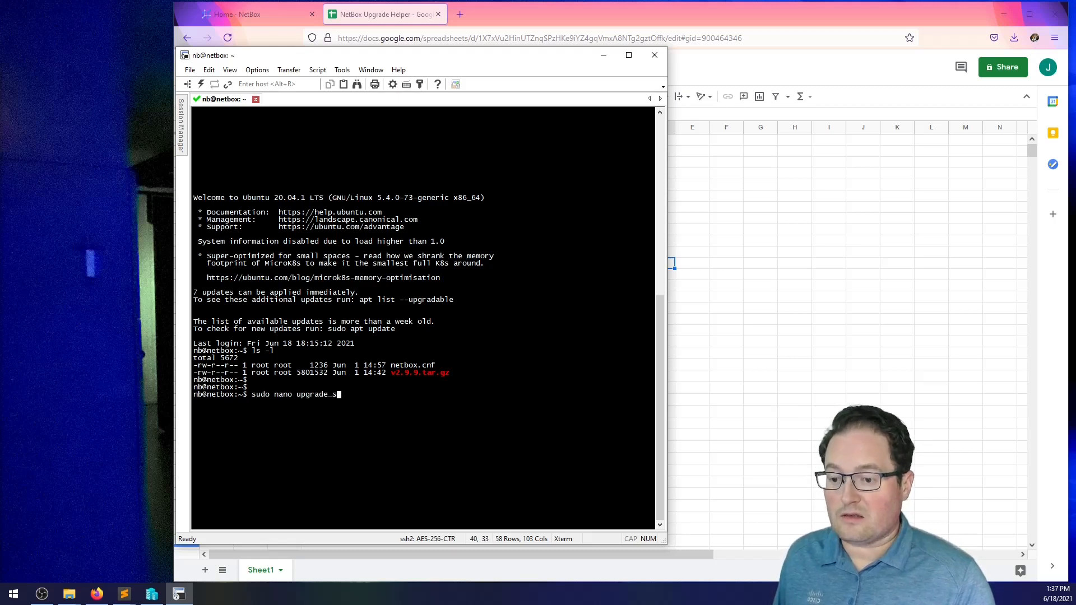
text(cript.py)
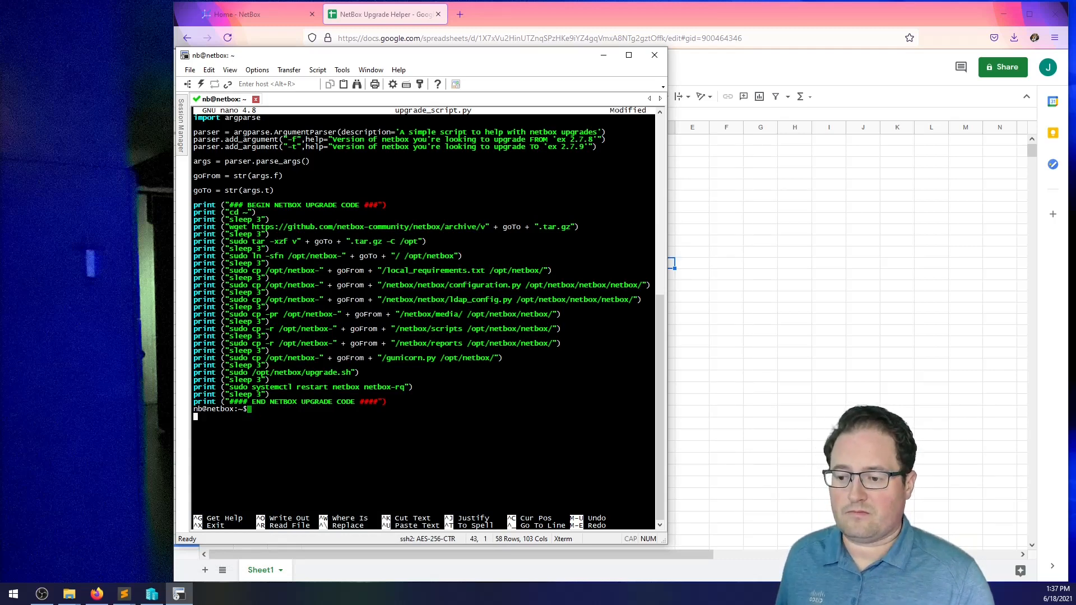
key(ctrl+x)
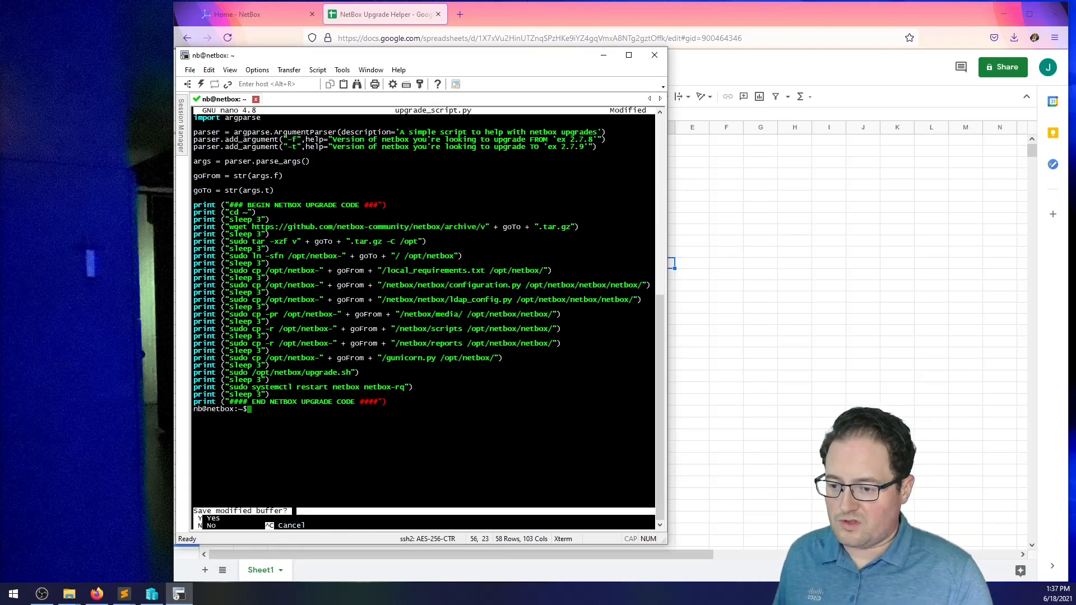
key(n)
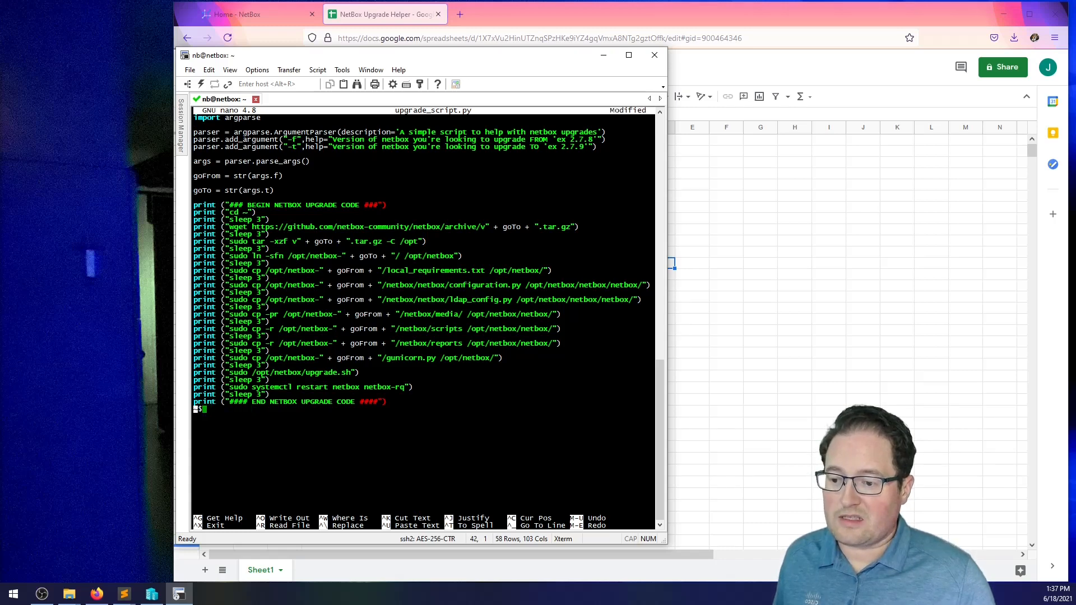
key(ctrl+x)
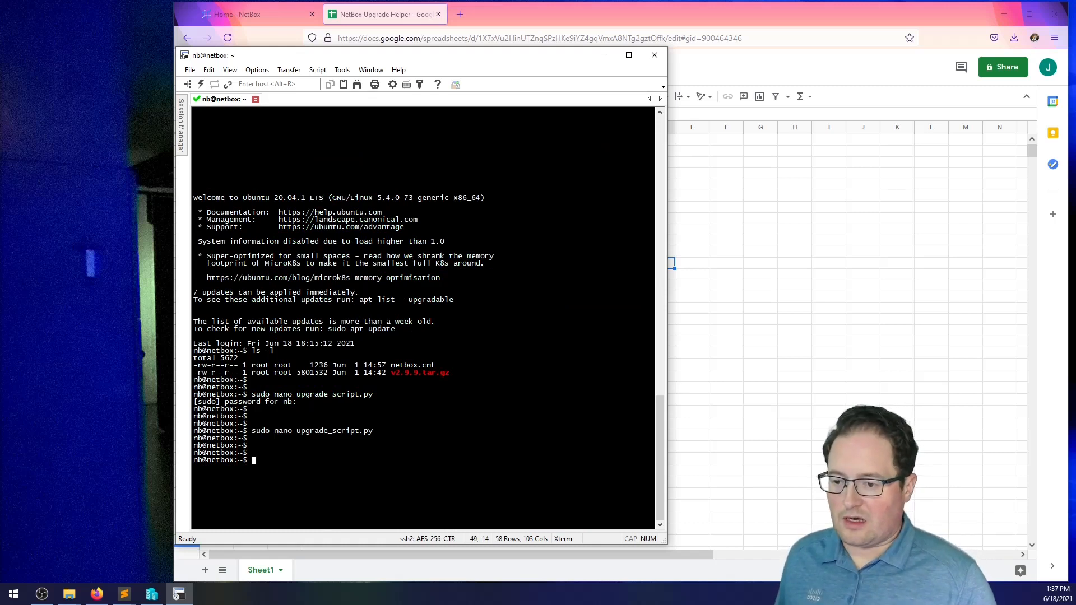
Run python3 upgrade_script.py -f 2.9.9 -t 2.9.10 to generate the upgrade commands
text(python3 u)
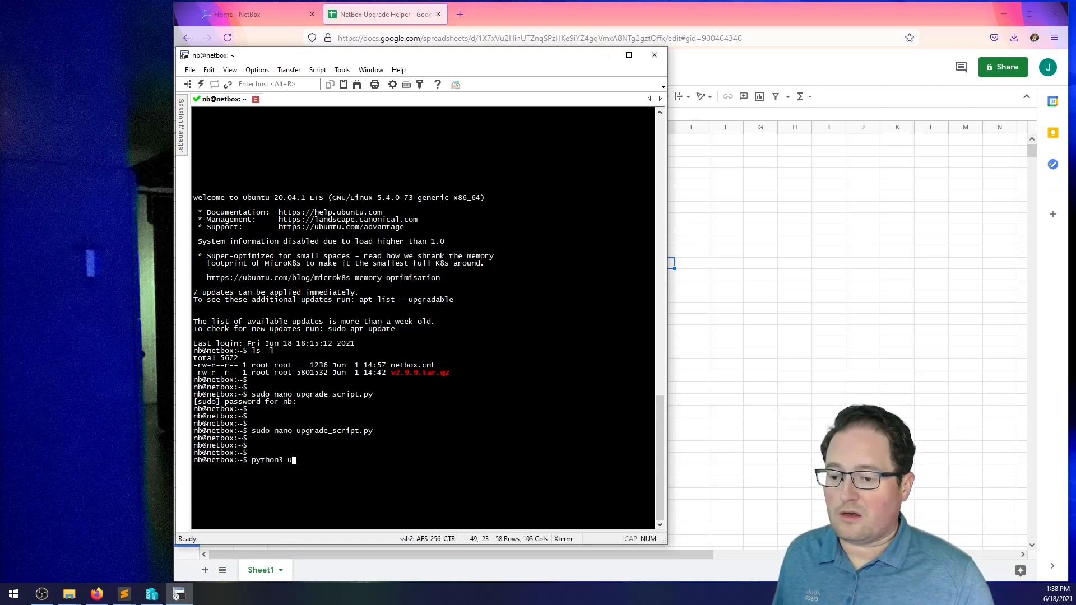
text(pgrade_script.py -f 2)
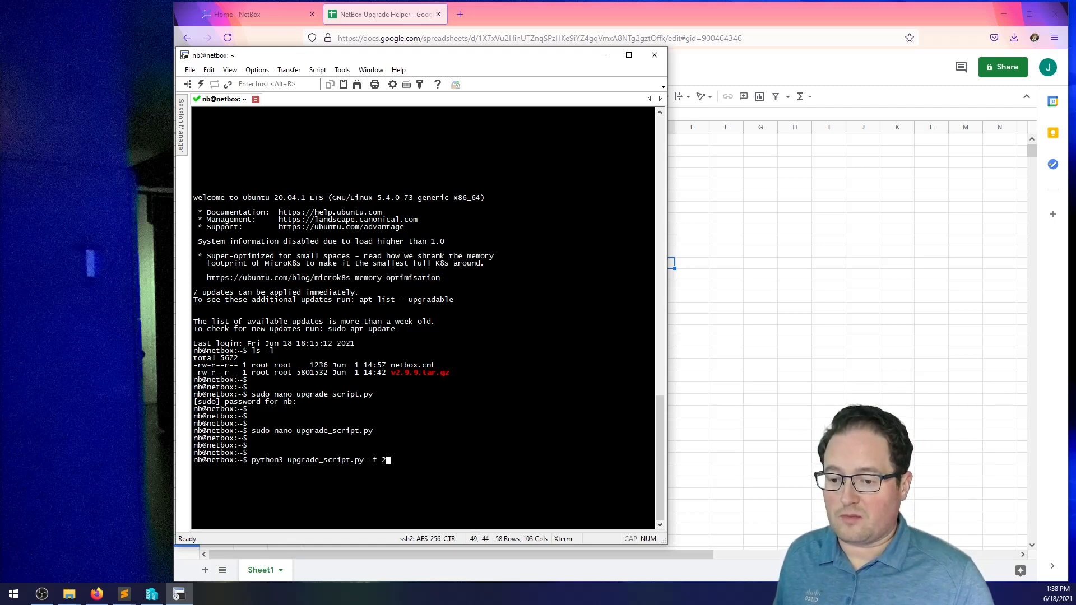
text(.9.9 -)
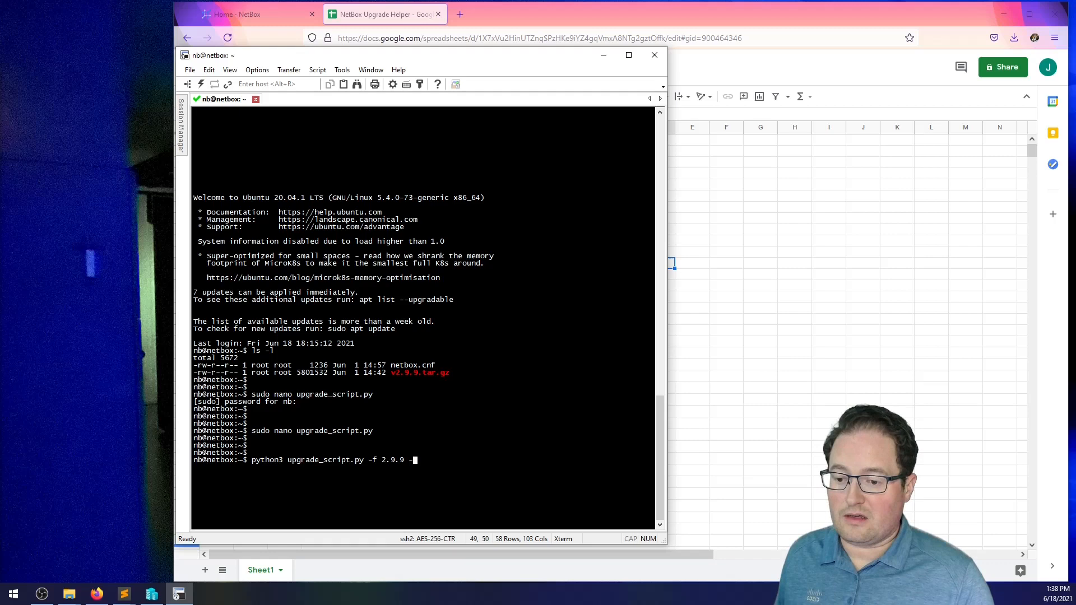
text(t 2.)
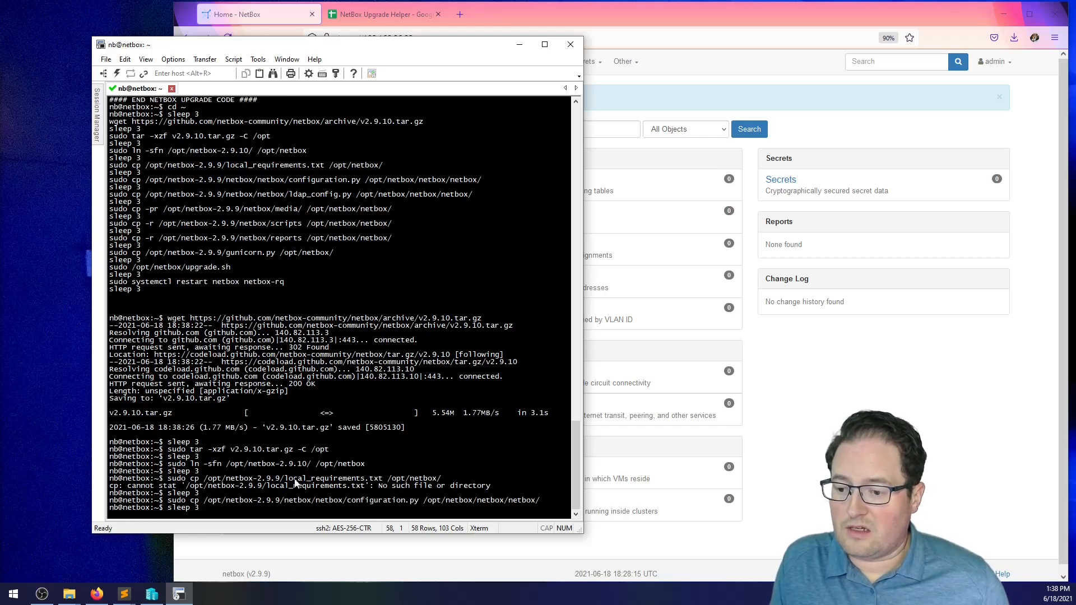
Follow the upgrade.sh output to completion and reload NetBox to show v2.9.10
scroll(down, 3)
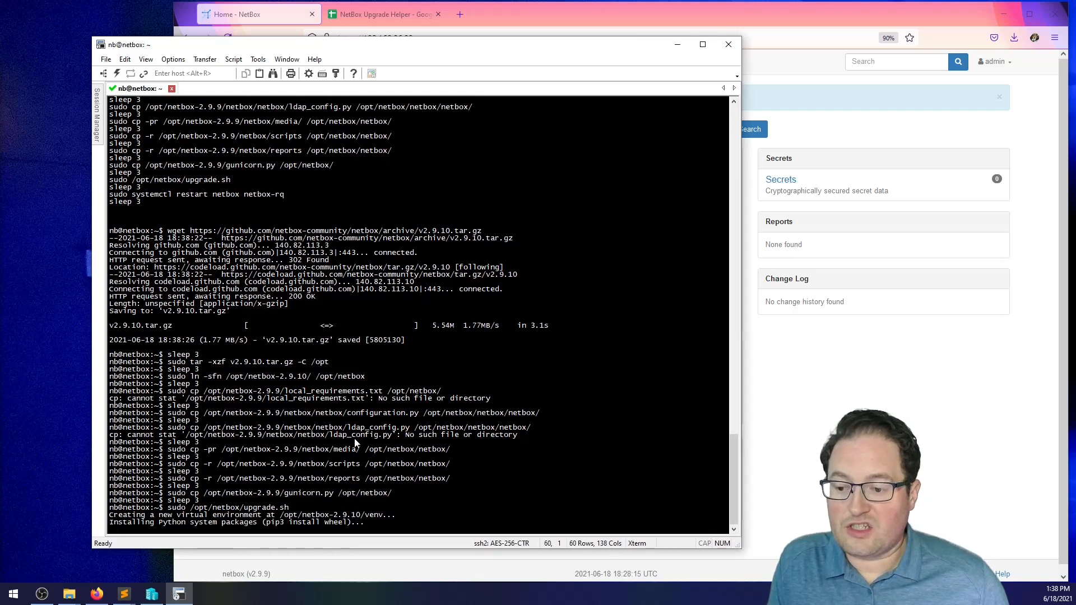
scroll(down, 3)
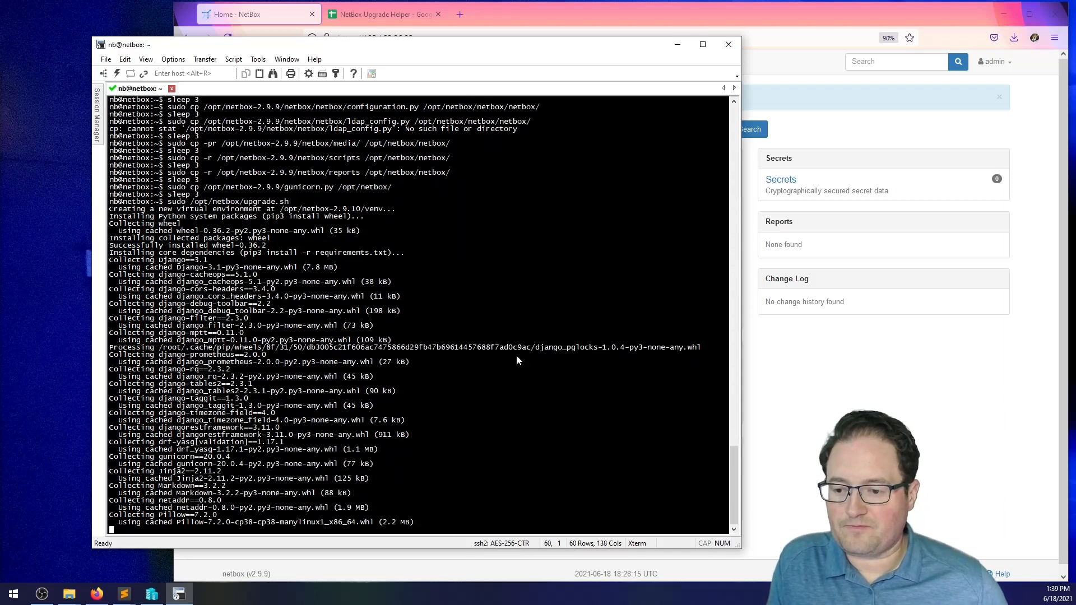
scroll(down, 3)
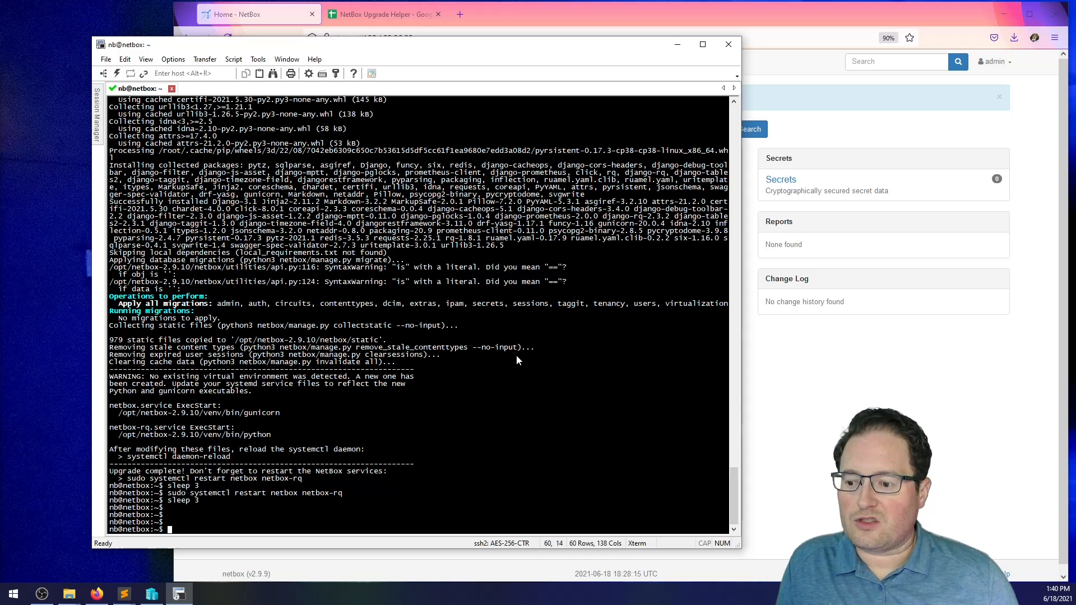
mouse_move(634, 427)
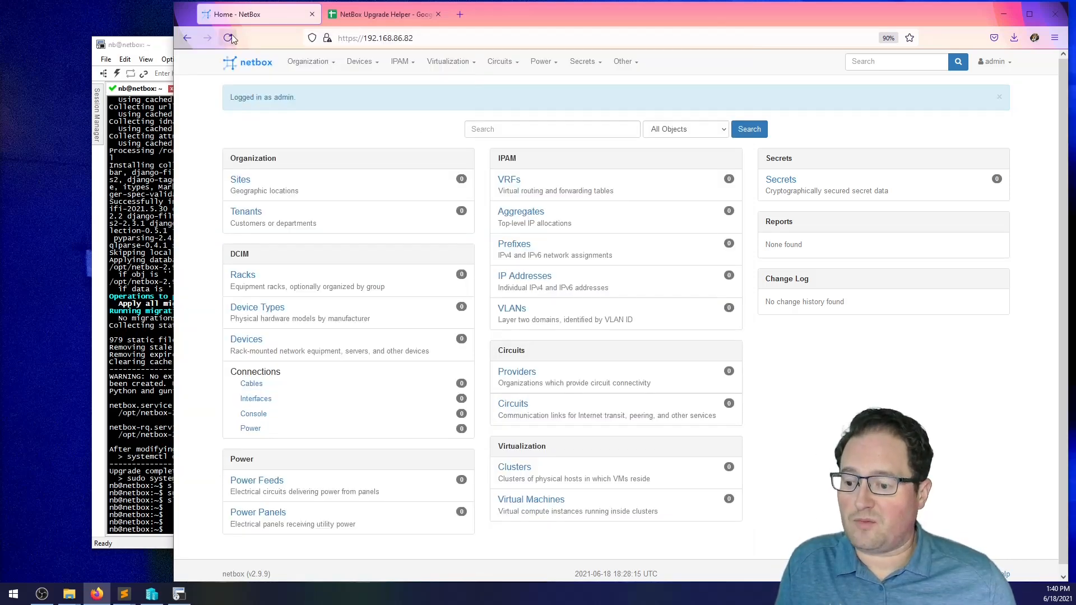
click(227, 38)
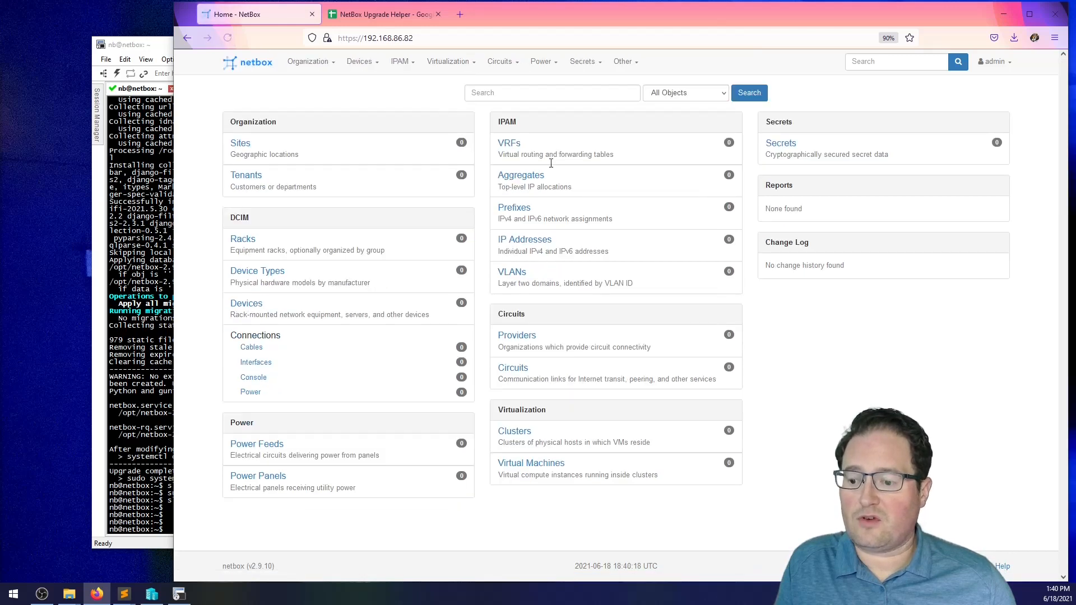